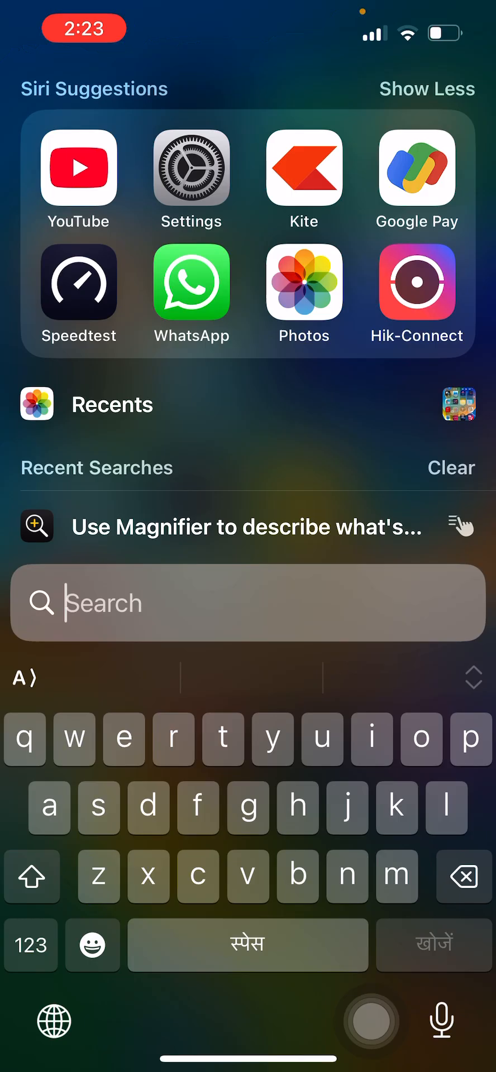
- Search Spotlight for 'hello', pick the Hindi spelling suggestion, then clear the search field
type("hello")
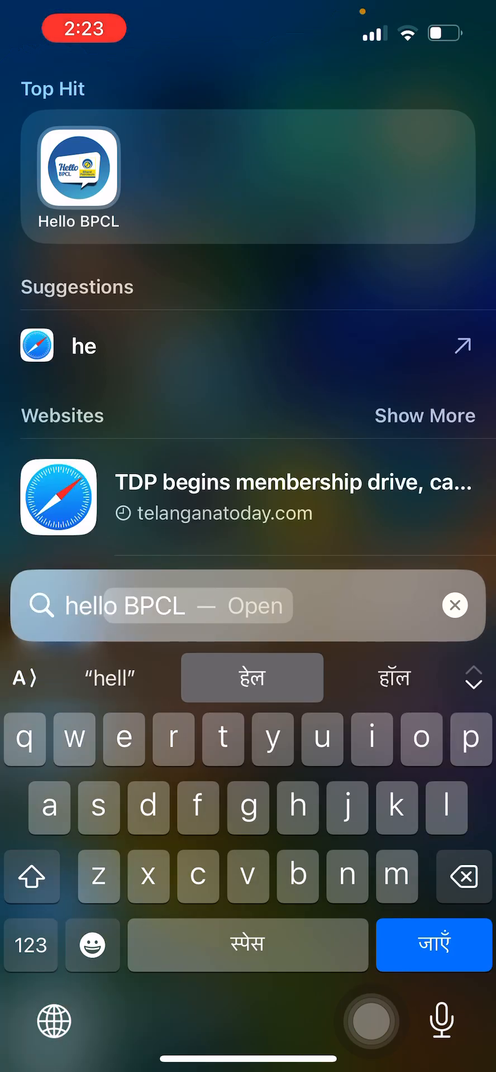
type("llo")
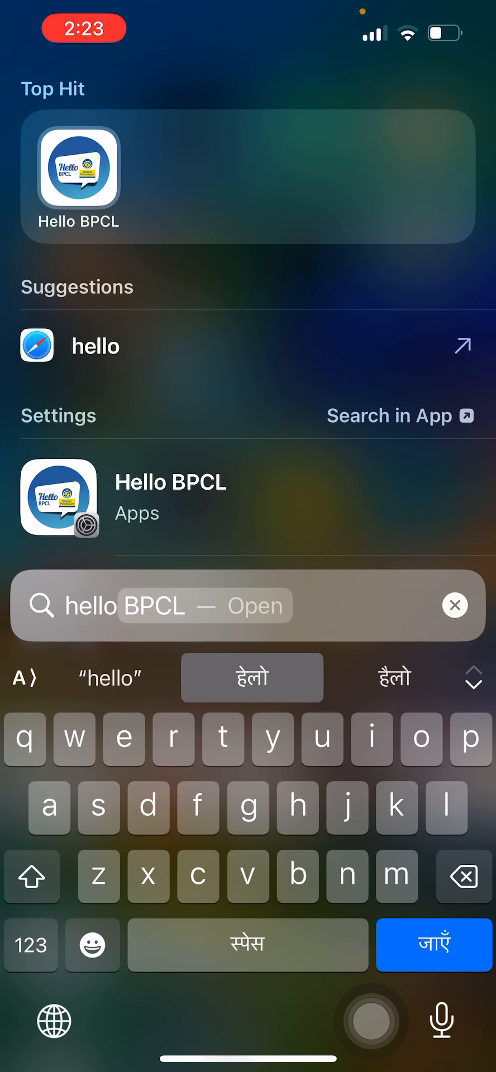
left_click(252, 677)
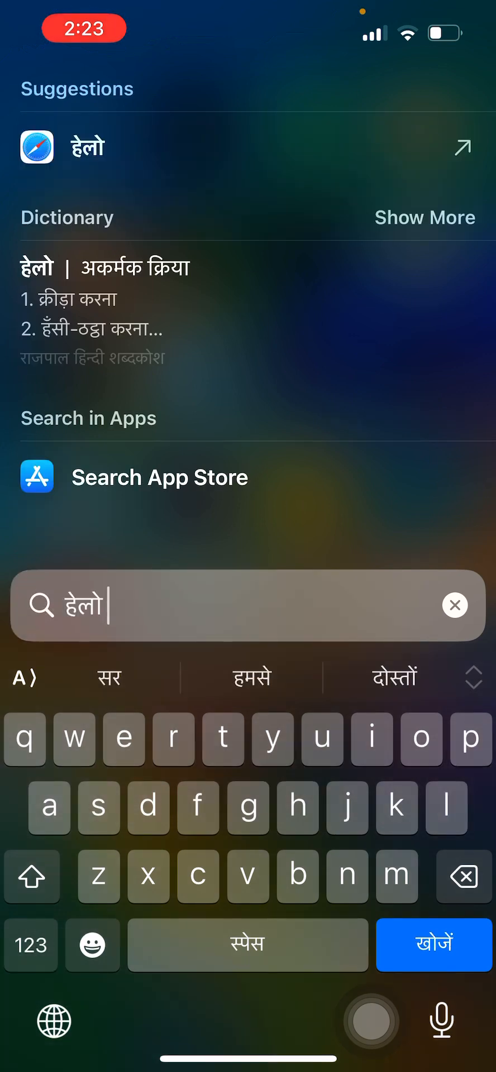
left_click(455, 604)
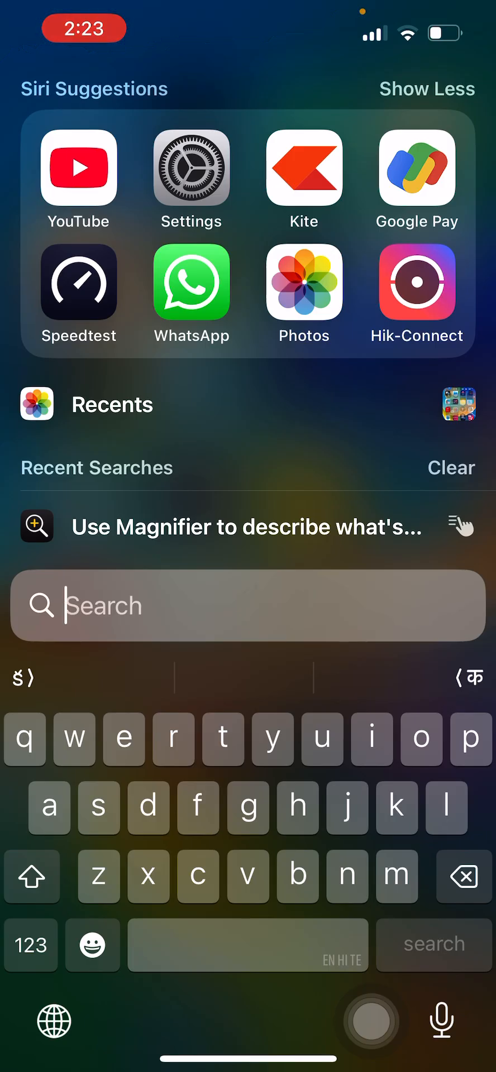
- In Settings, search 'Key' and open General > Keyboards
left_click(191, 167)
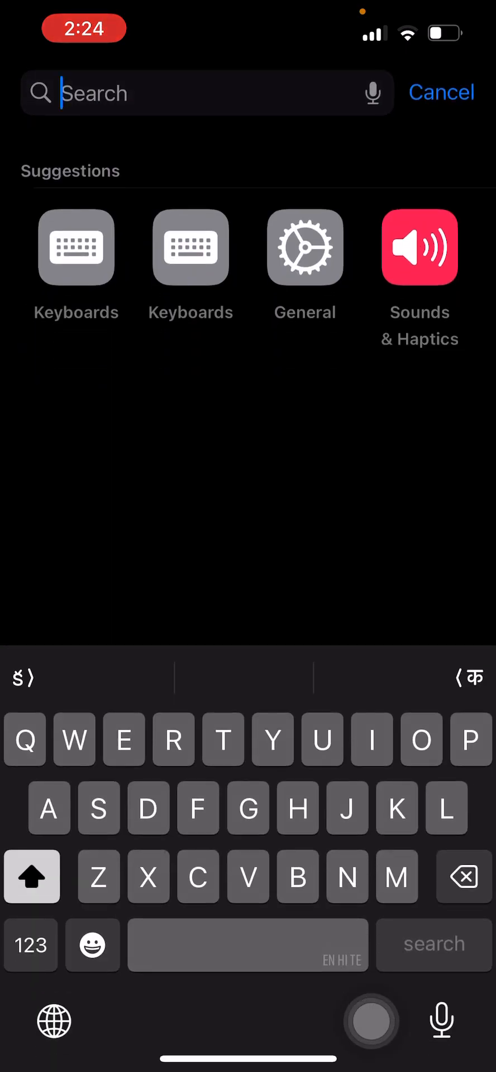
type("Key")
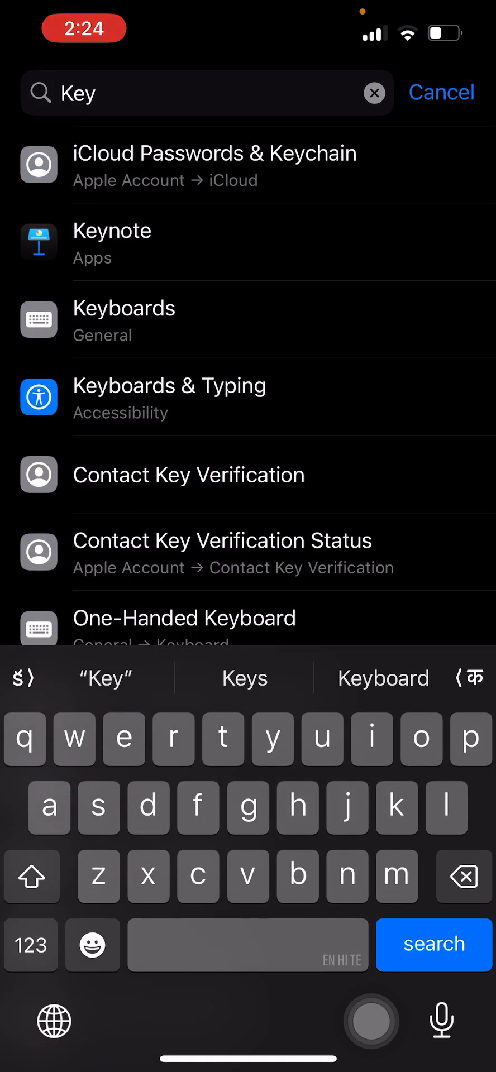
left_click(124, 308)
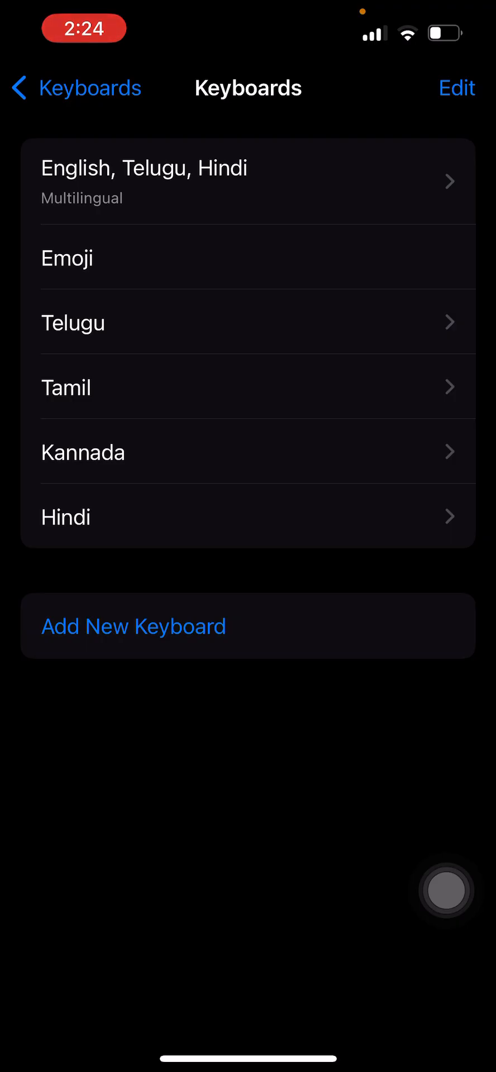
- Open the English, Telugu, Hindi multilingual keyboard to reach its Add Language list
left_click(247, 181)
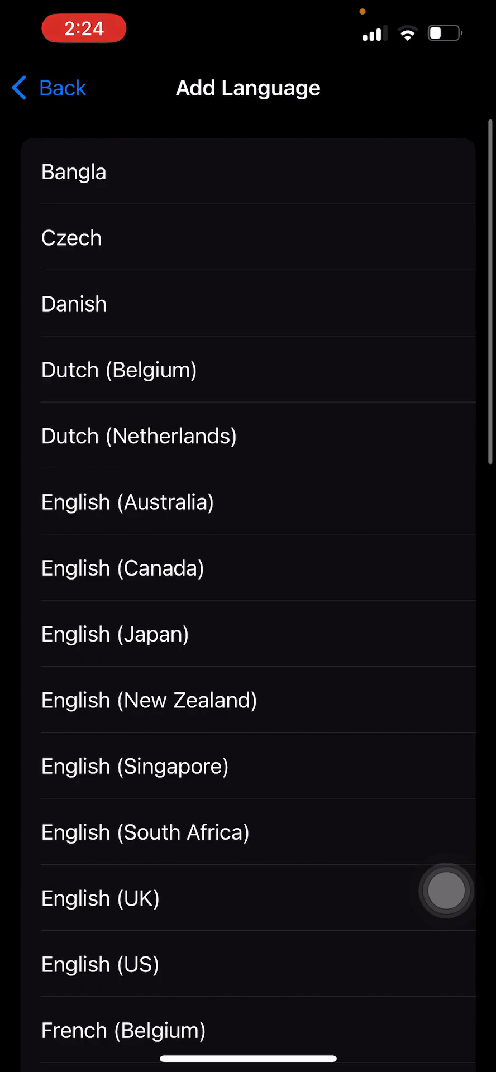
- Delete Hindi from the multilingual keyboard, leaving English (India) QWERTY
scroll("down", 3)
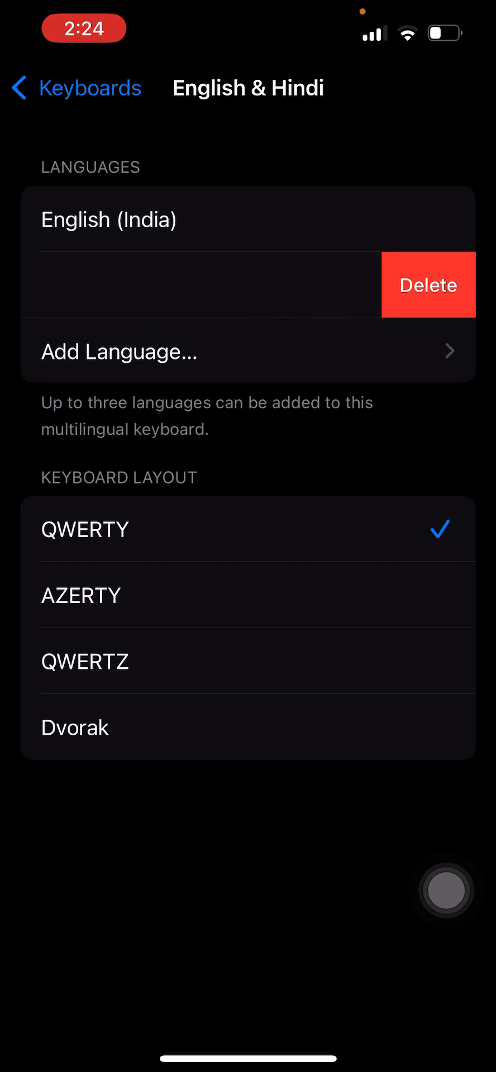
left_click(427, 284)
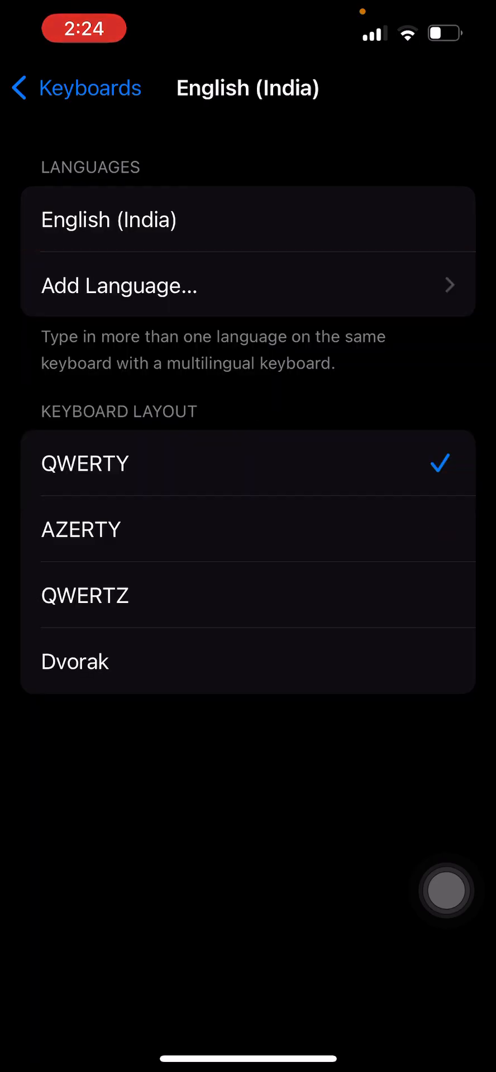